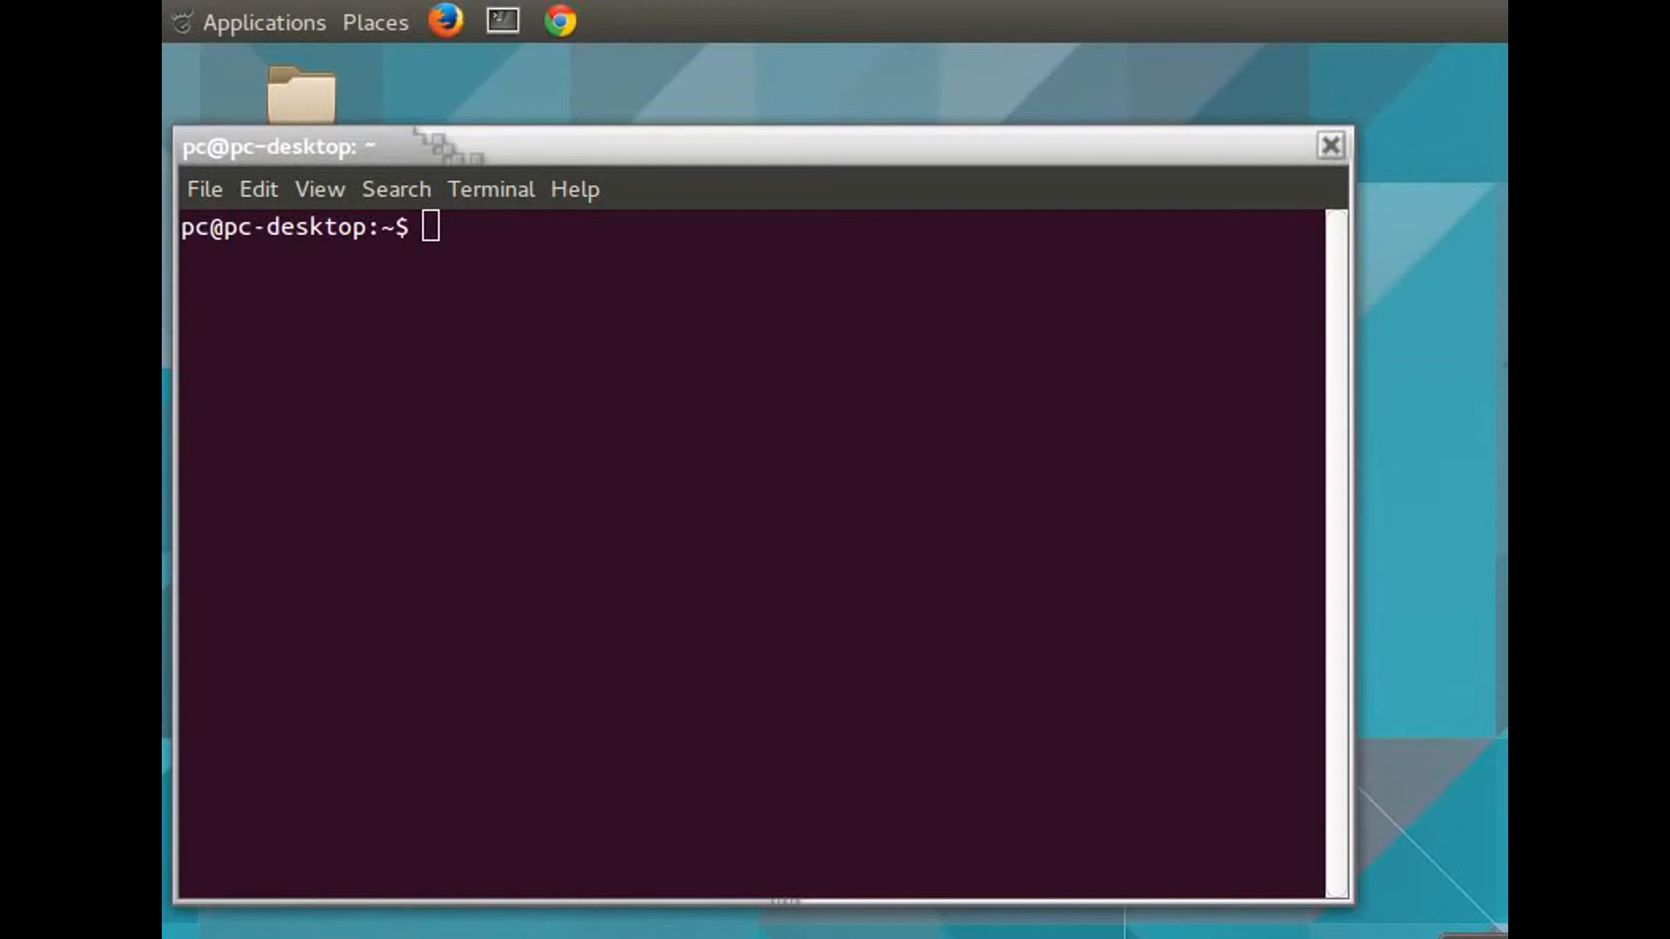
# Paste and run the wget command downloading katoolin.py from the LionSec GitHub repository
pyautogui.rightClick(938, 422)
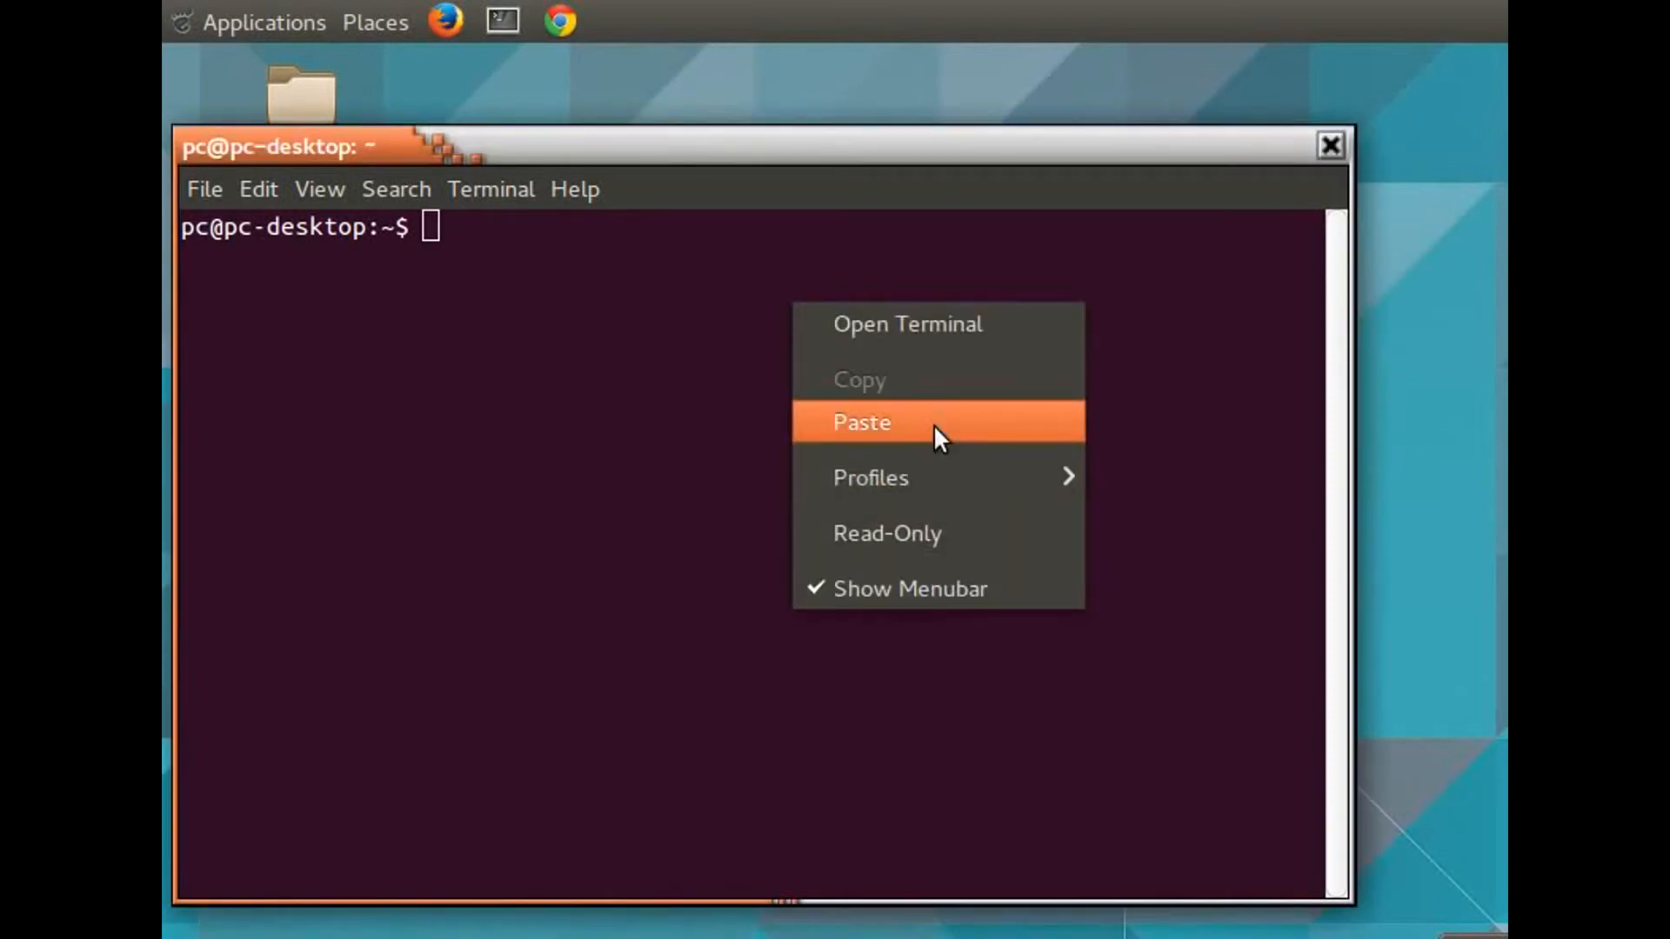
pyautogui.click(862, 422)
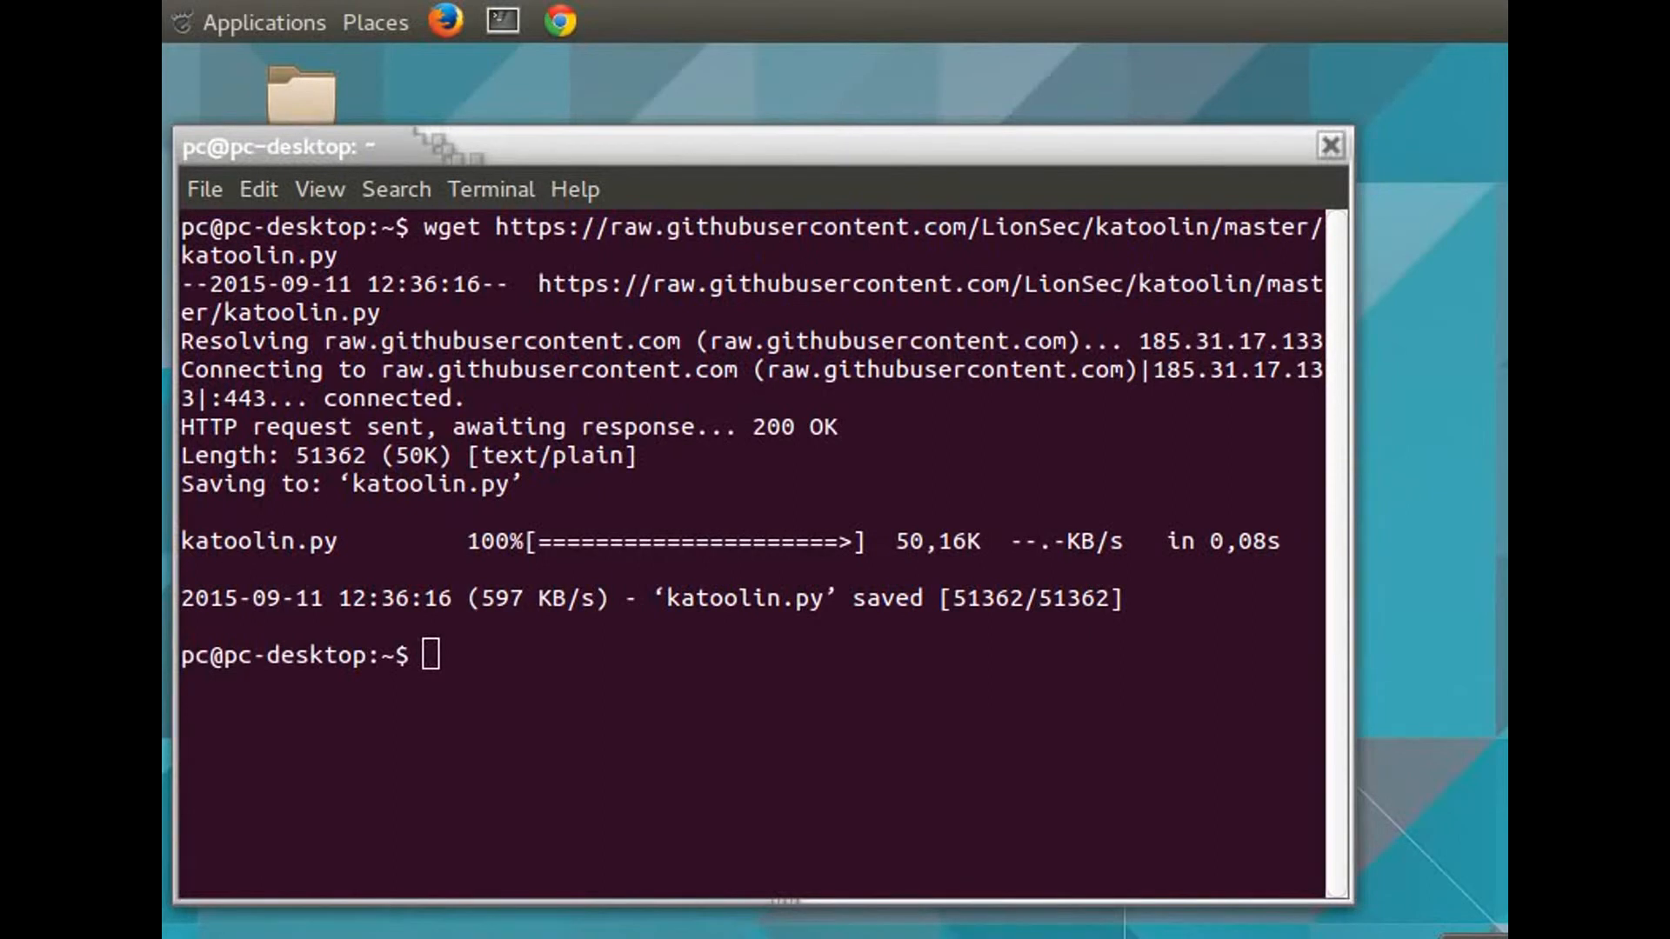
# Paste and run 'sudo mv katoolin.py /usr/bin/katoolin', supplying the sudo password
pyautogui.rightClick(545, 673)
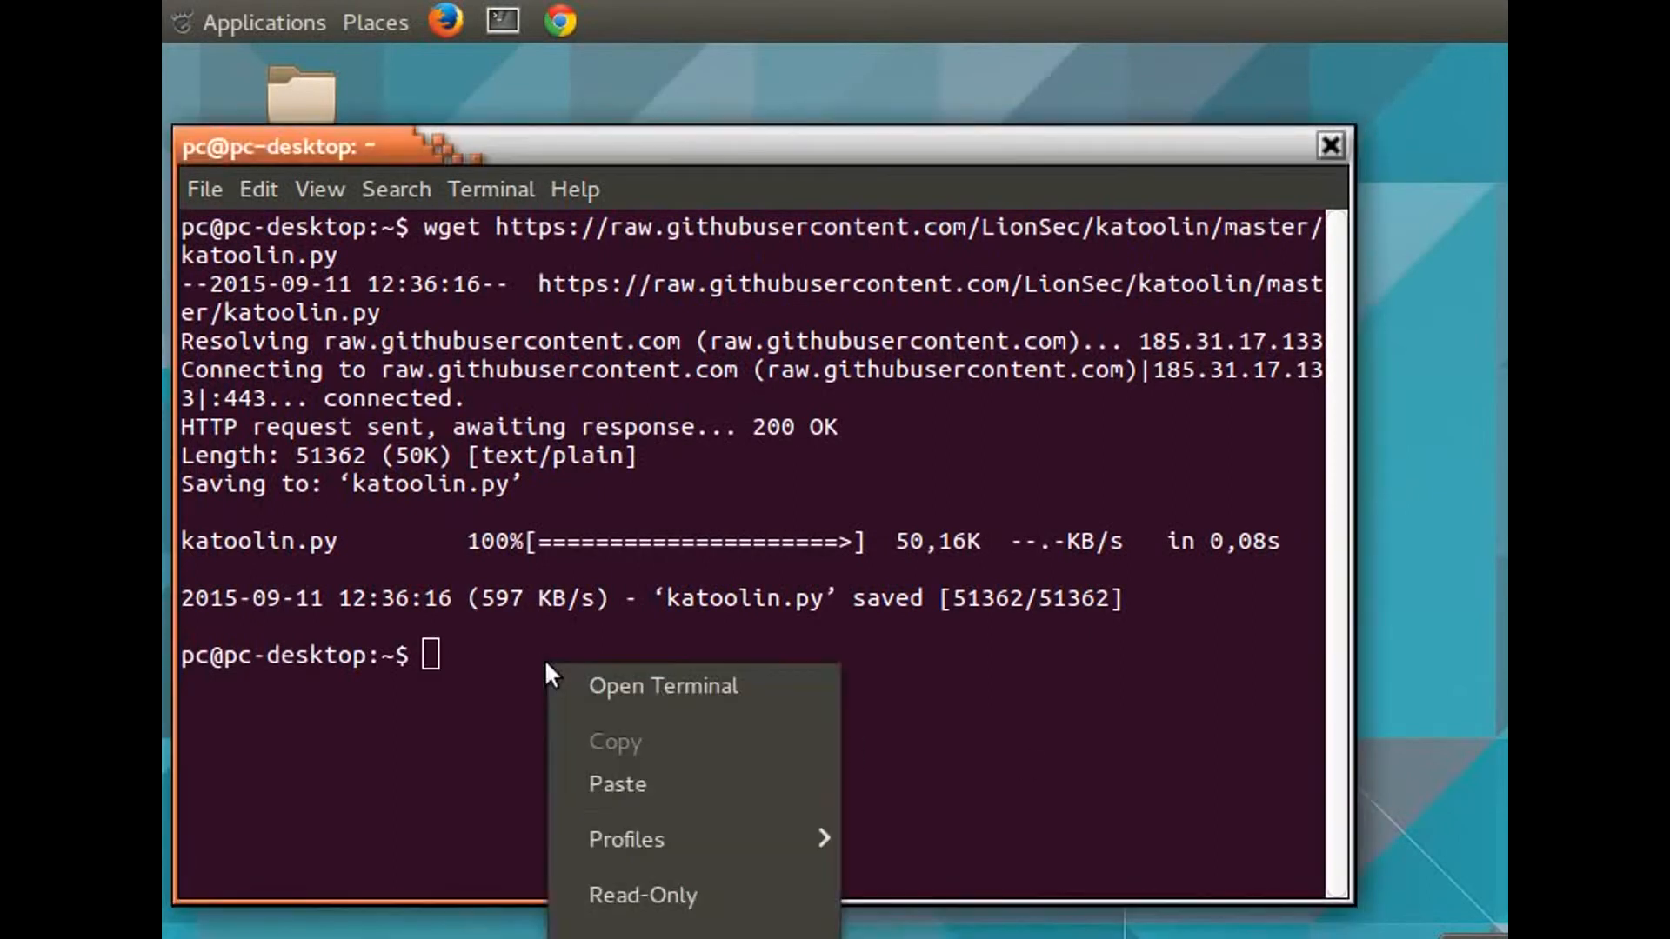
pyautogui.moveTo(617, 785)
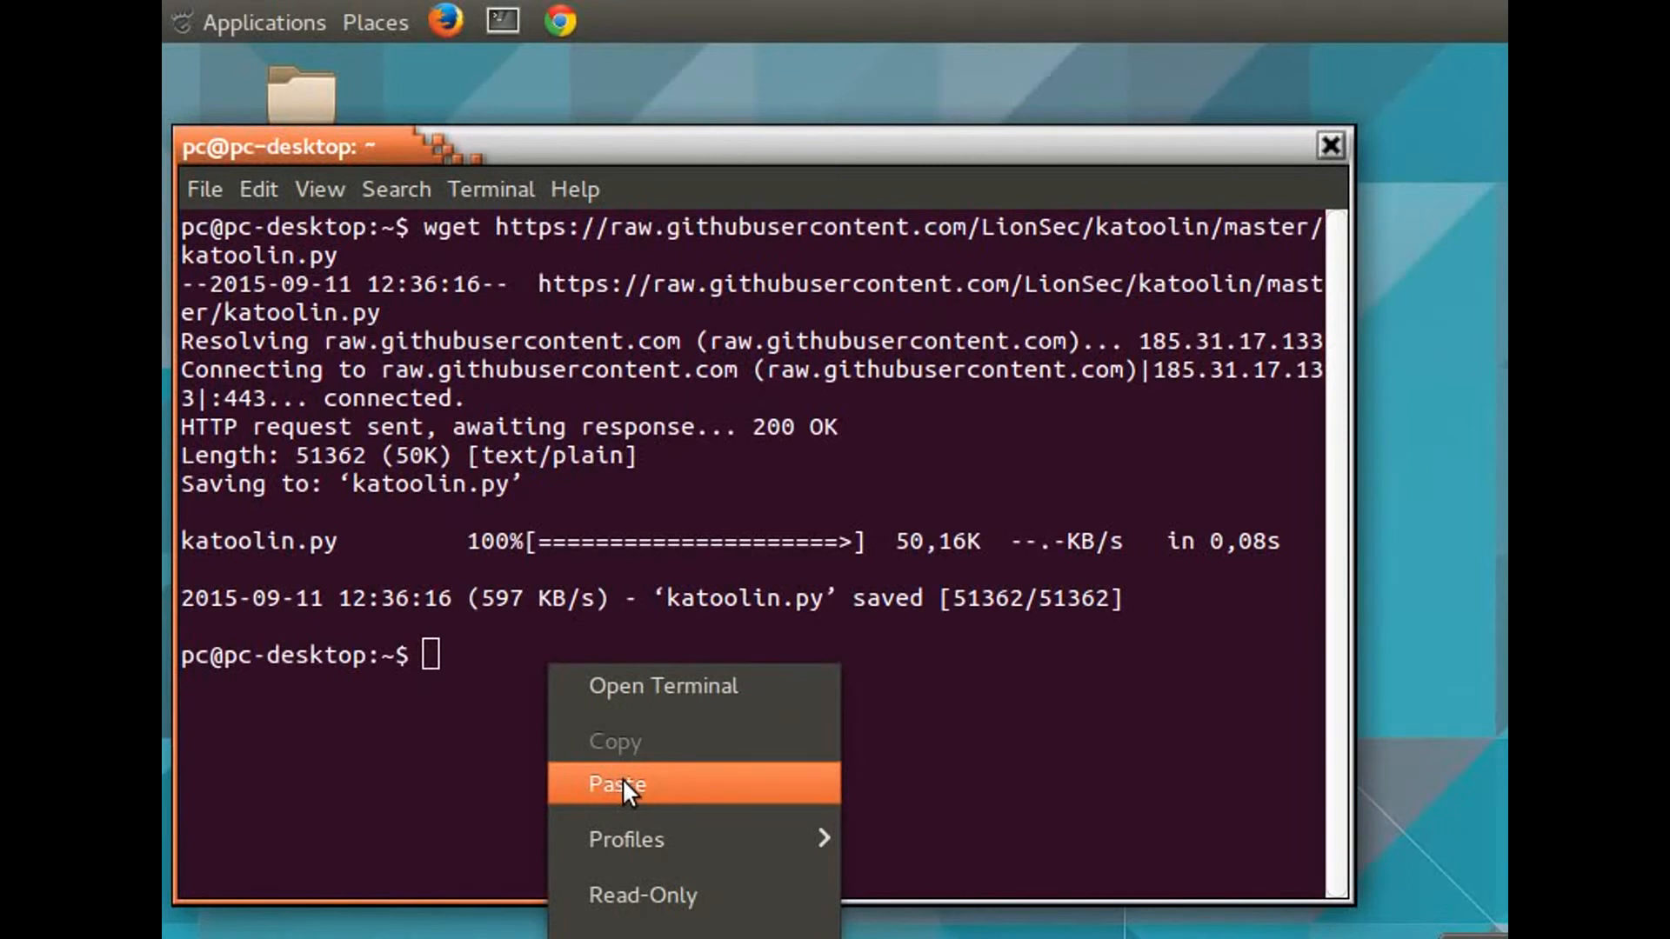
pyautogui.click(616, 784)
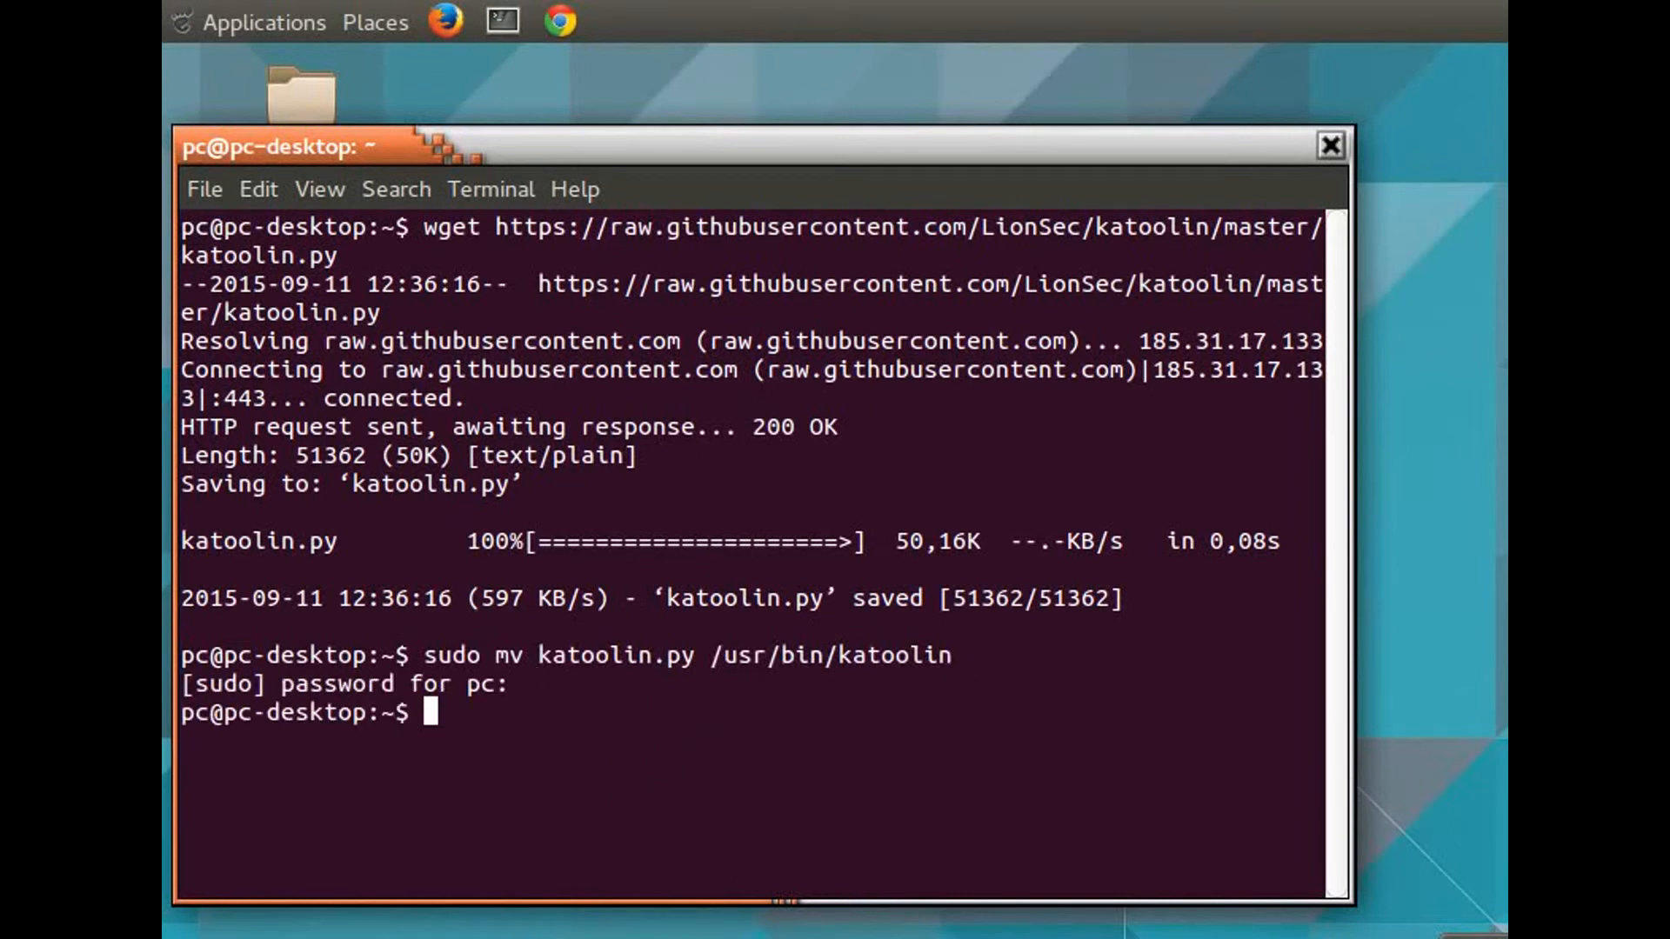
pyautogui.write('cd ..')
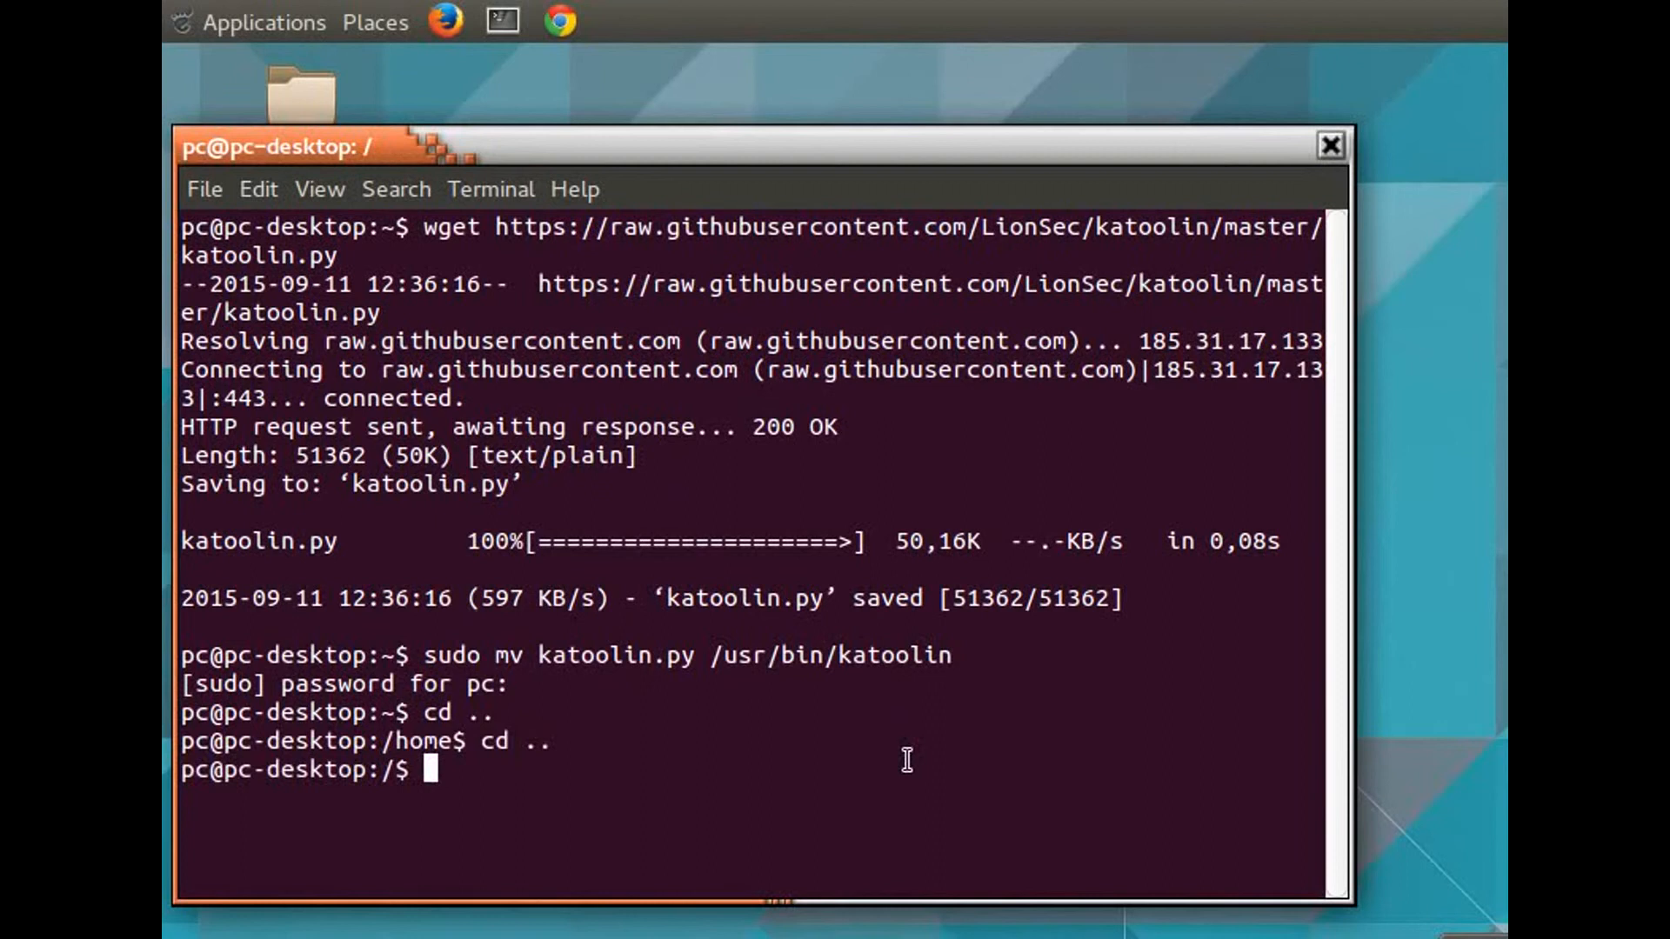
# Change into /usr/bin and run 'sudo chmod +x katoolin'
pyautogui.write('cd usr')
pyautogui.write('cd bin')
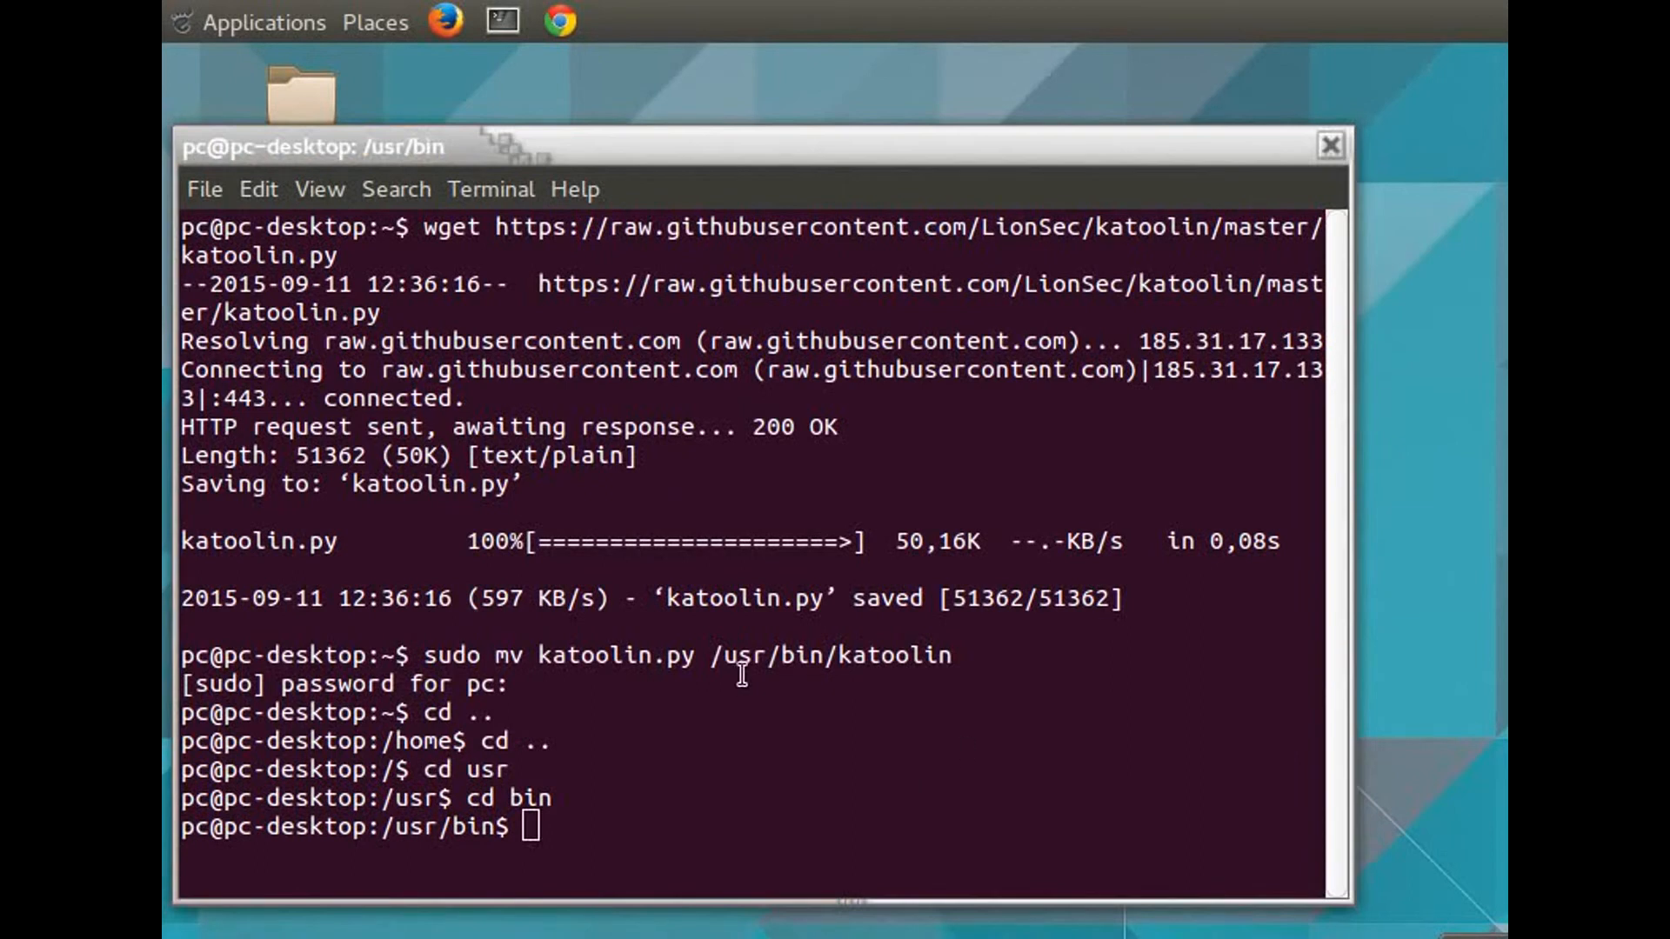
pyautogui.write('sudo chmod +x katoolin')
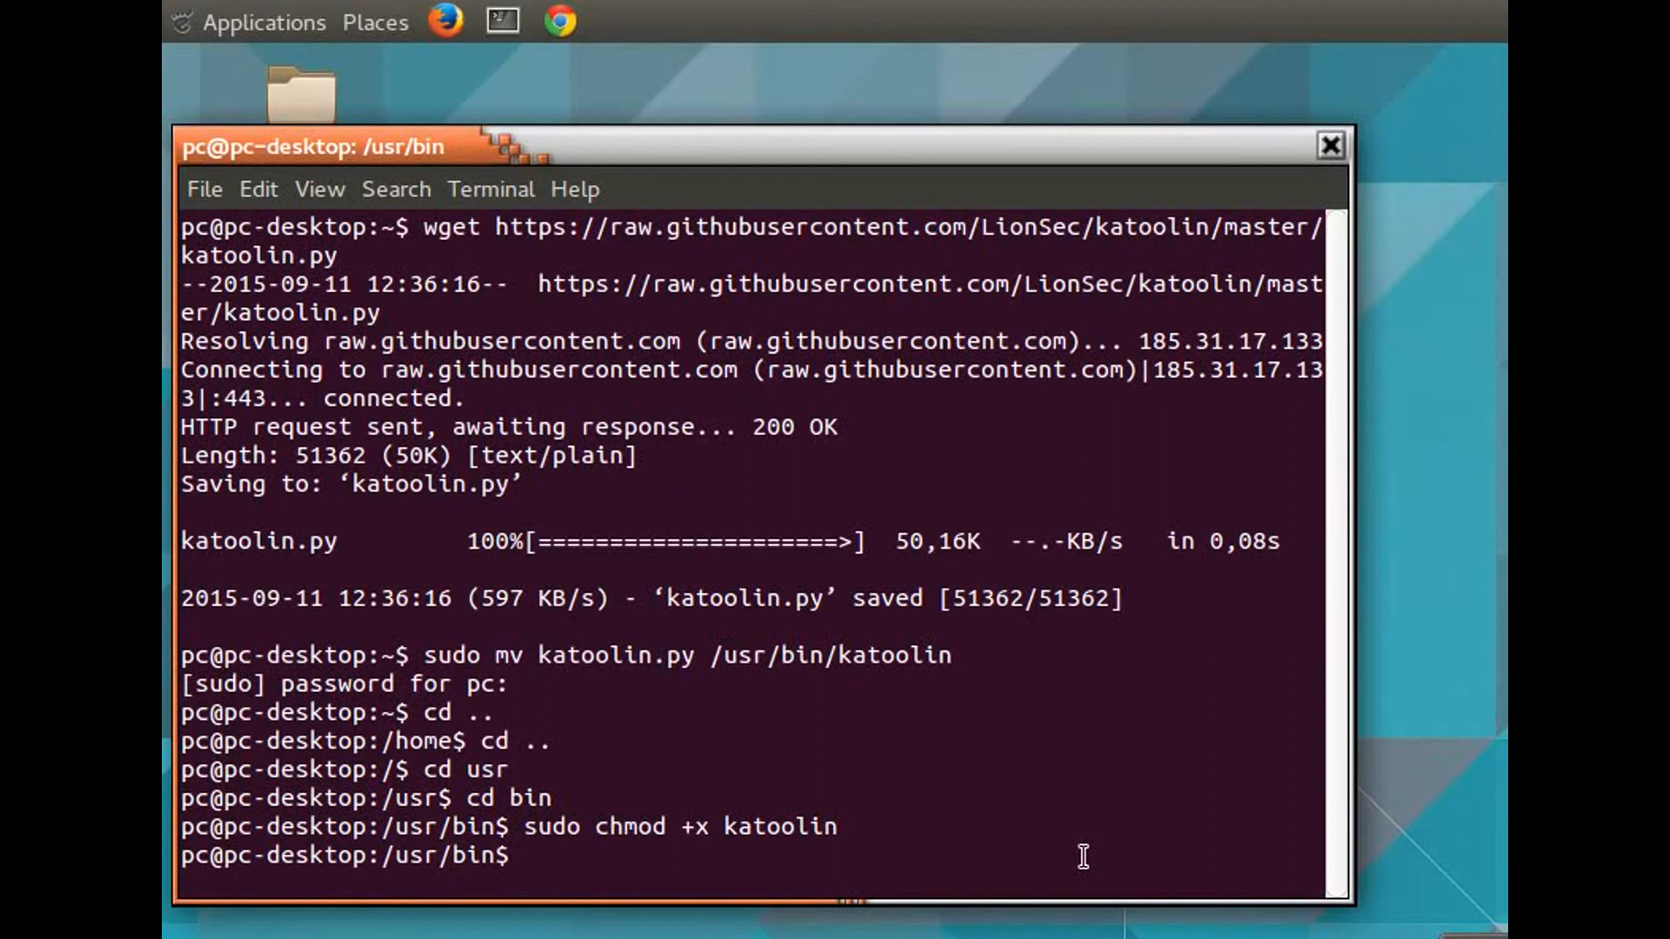
# Launch katoolin from the /usr/bin prompt to show its installer banner and main menu
pyautogui.write('k')
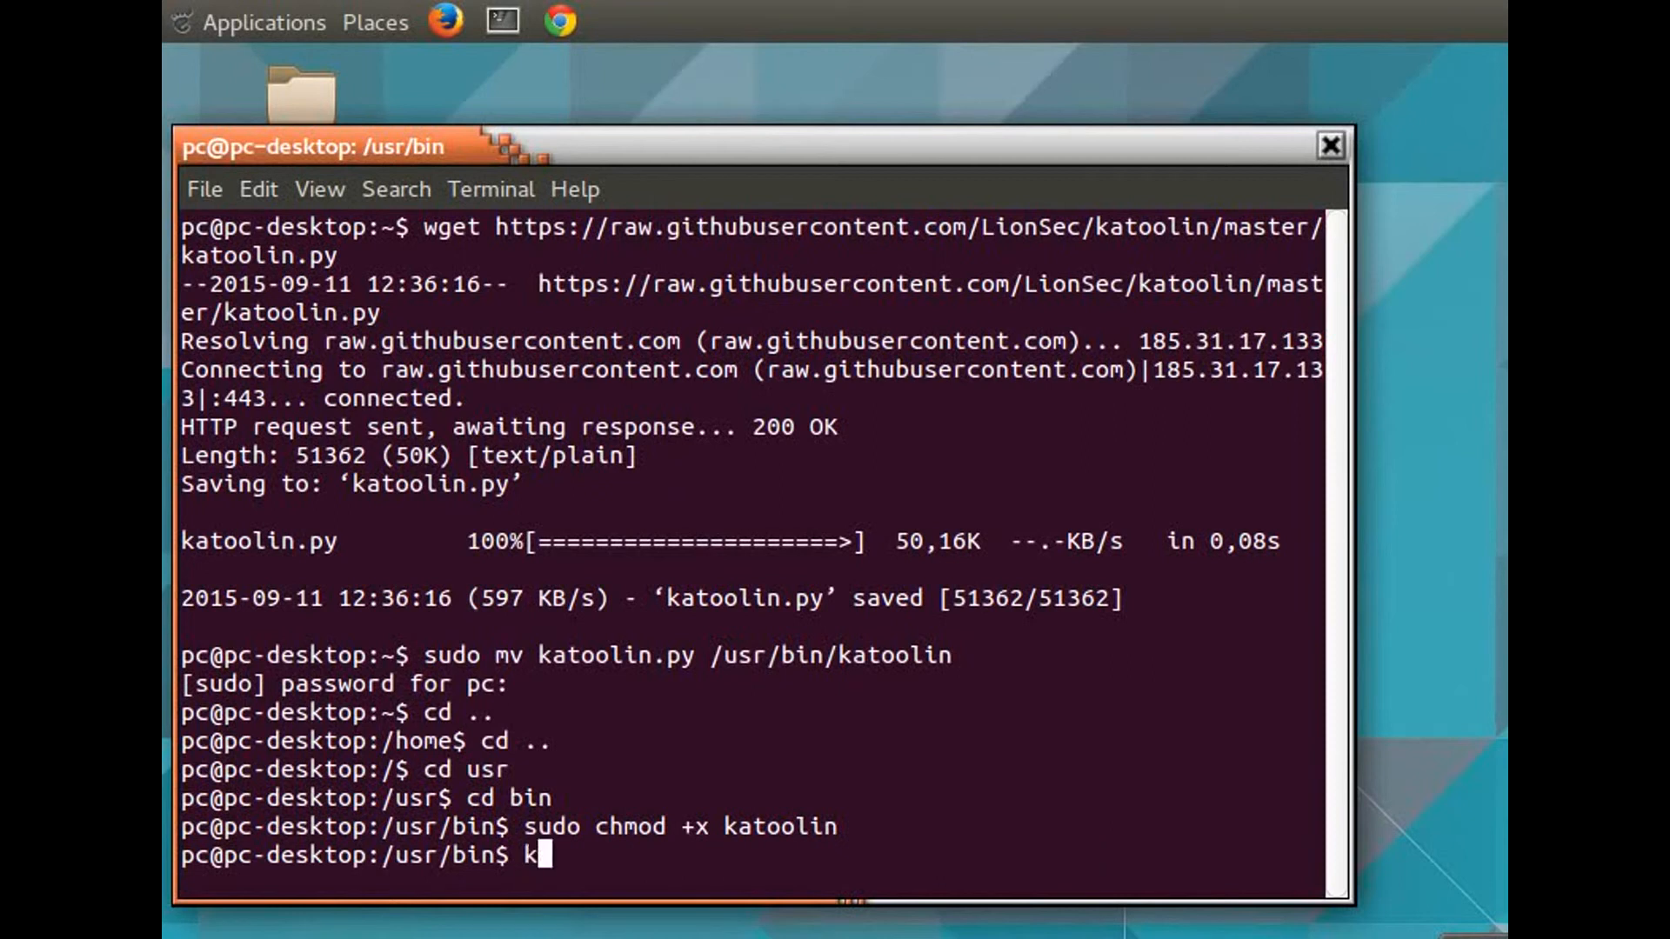
pyautogui.write('at')
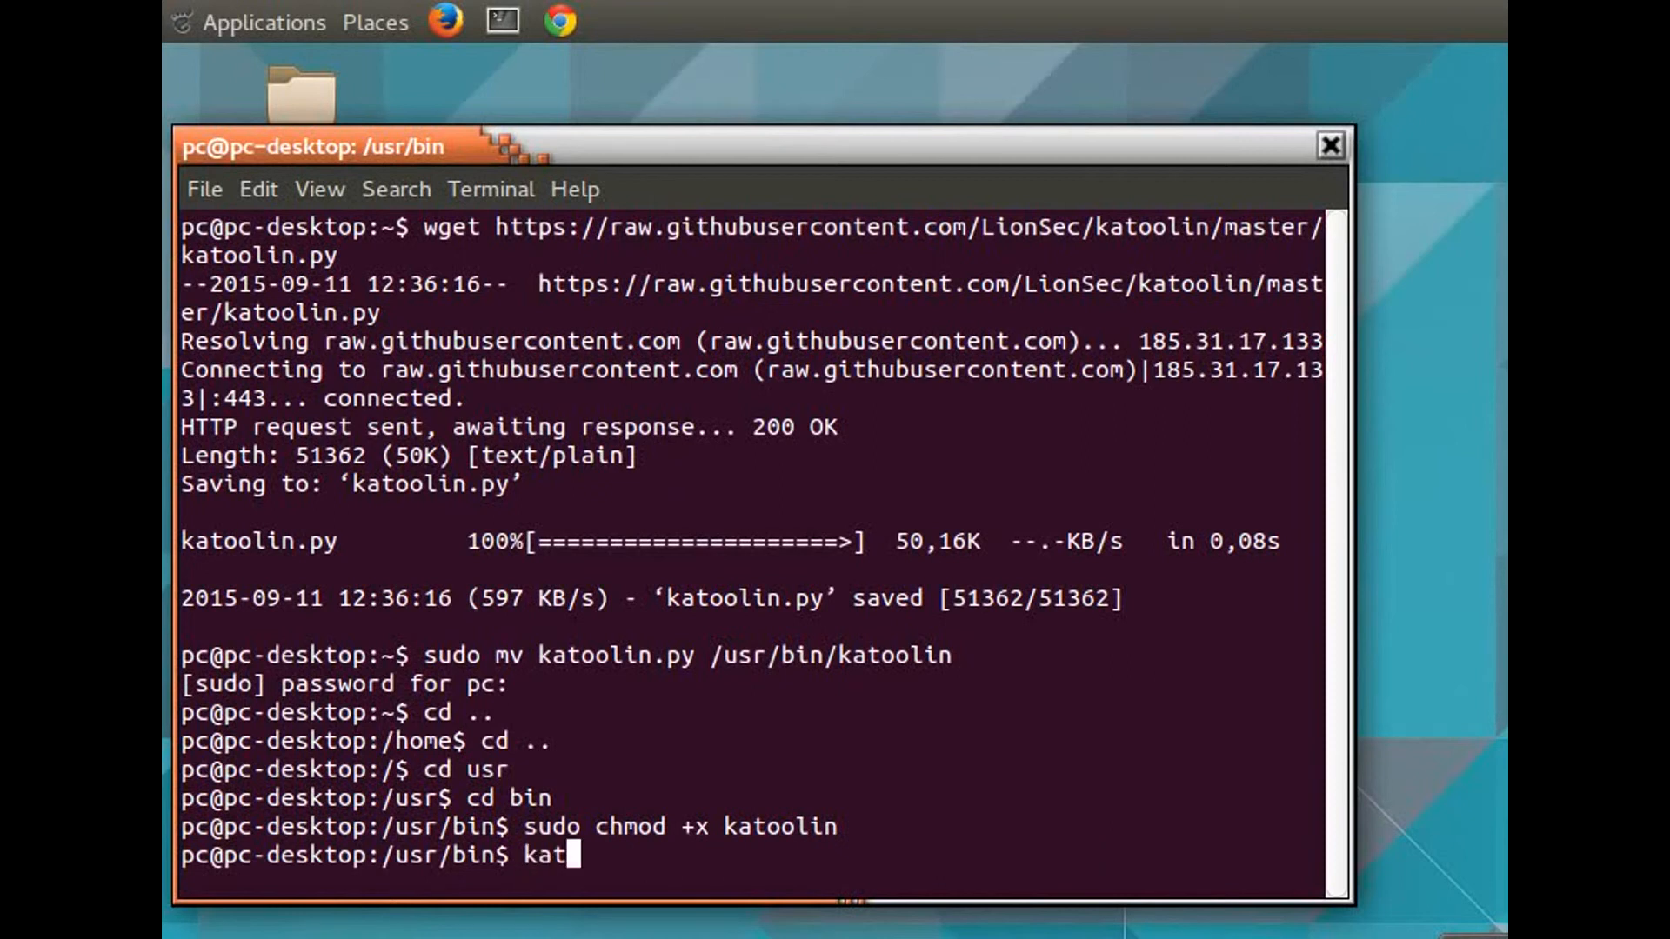
pyautogui.write('oolin')
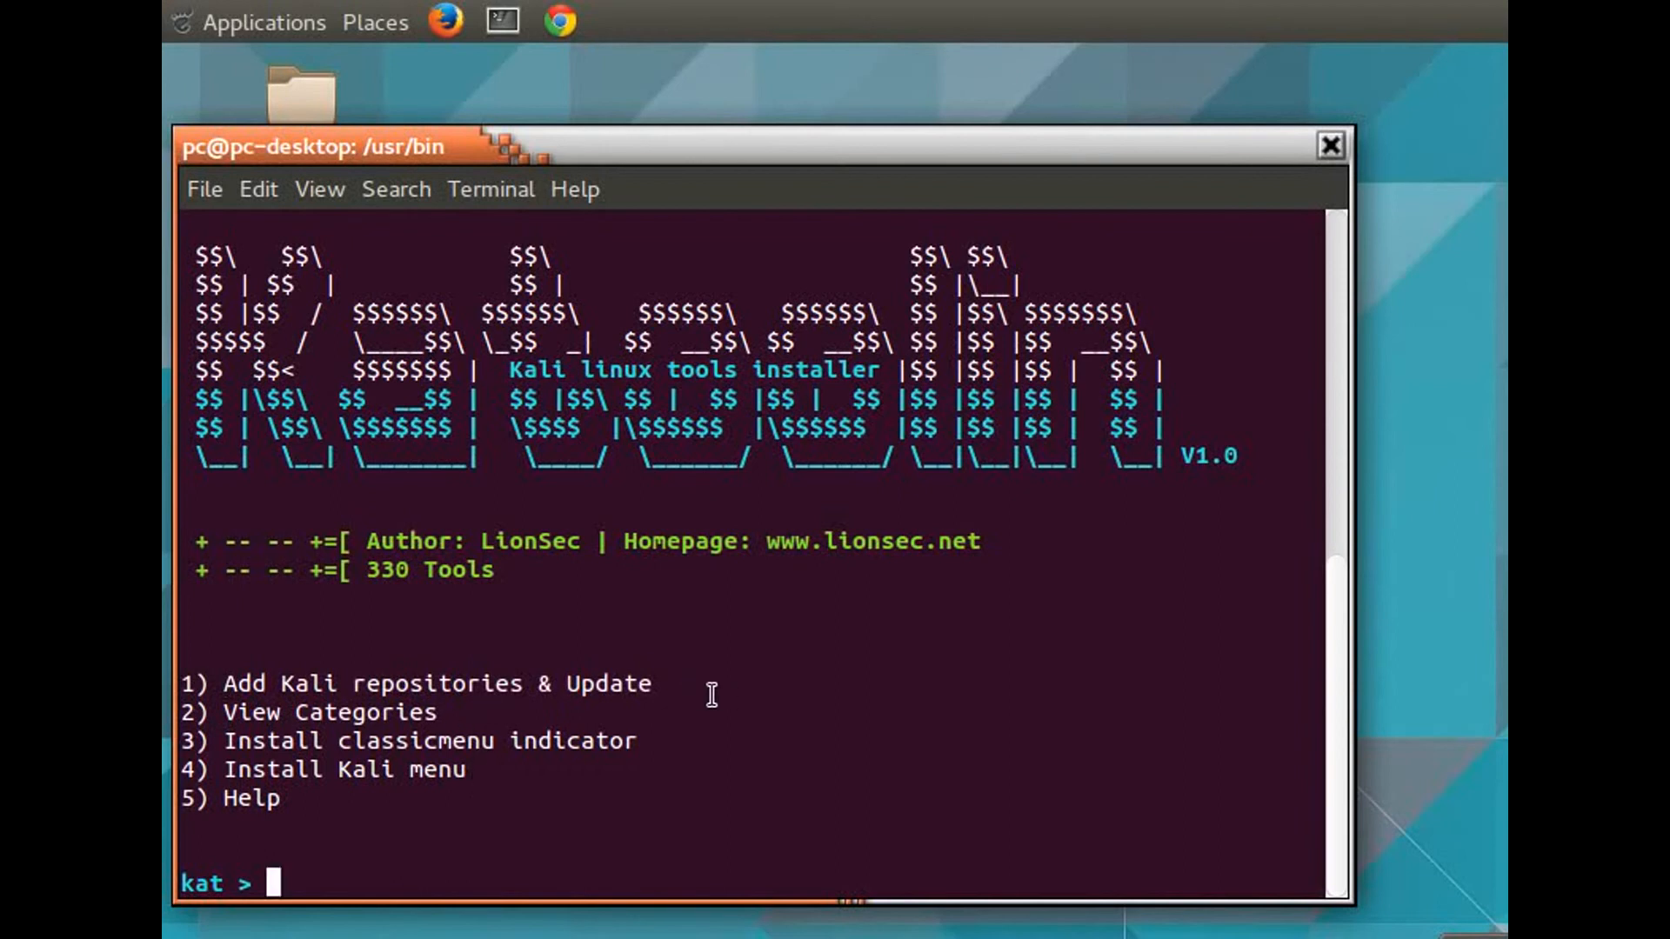
pyautogui.moveTo(646, 841)
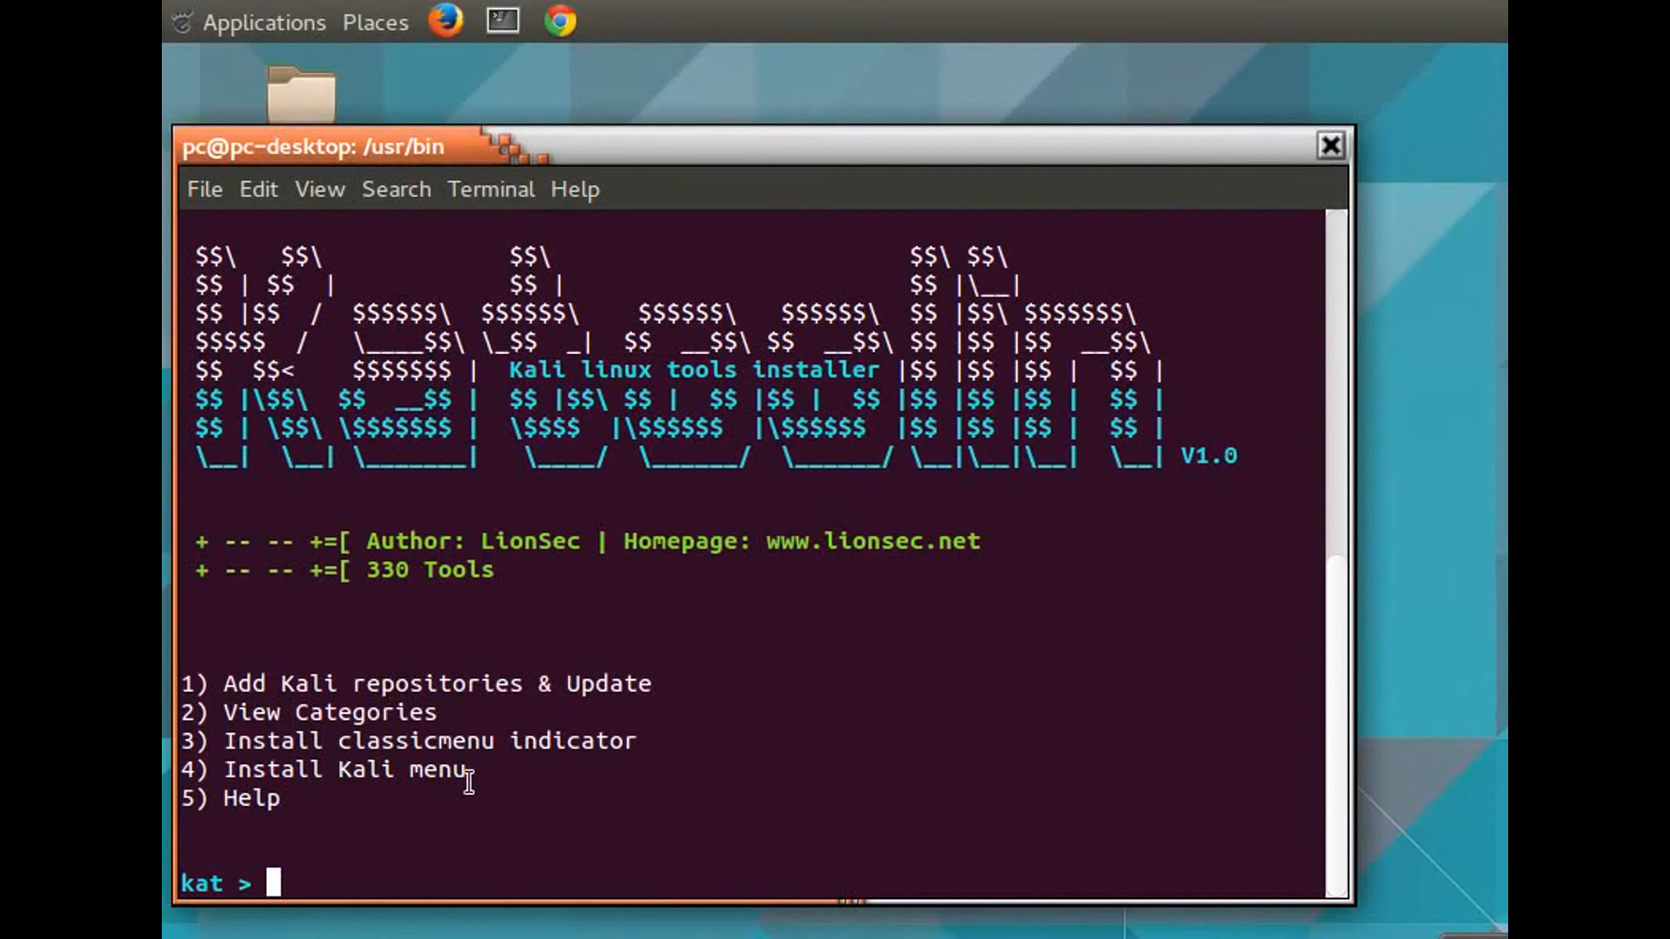
# Choose option 2, View Categories, at the kat > prompt
pyautogui.write('2')
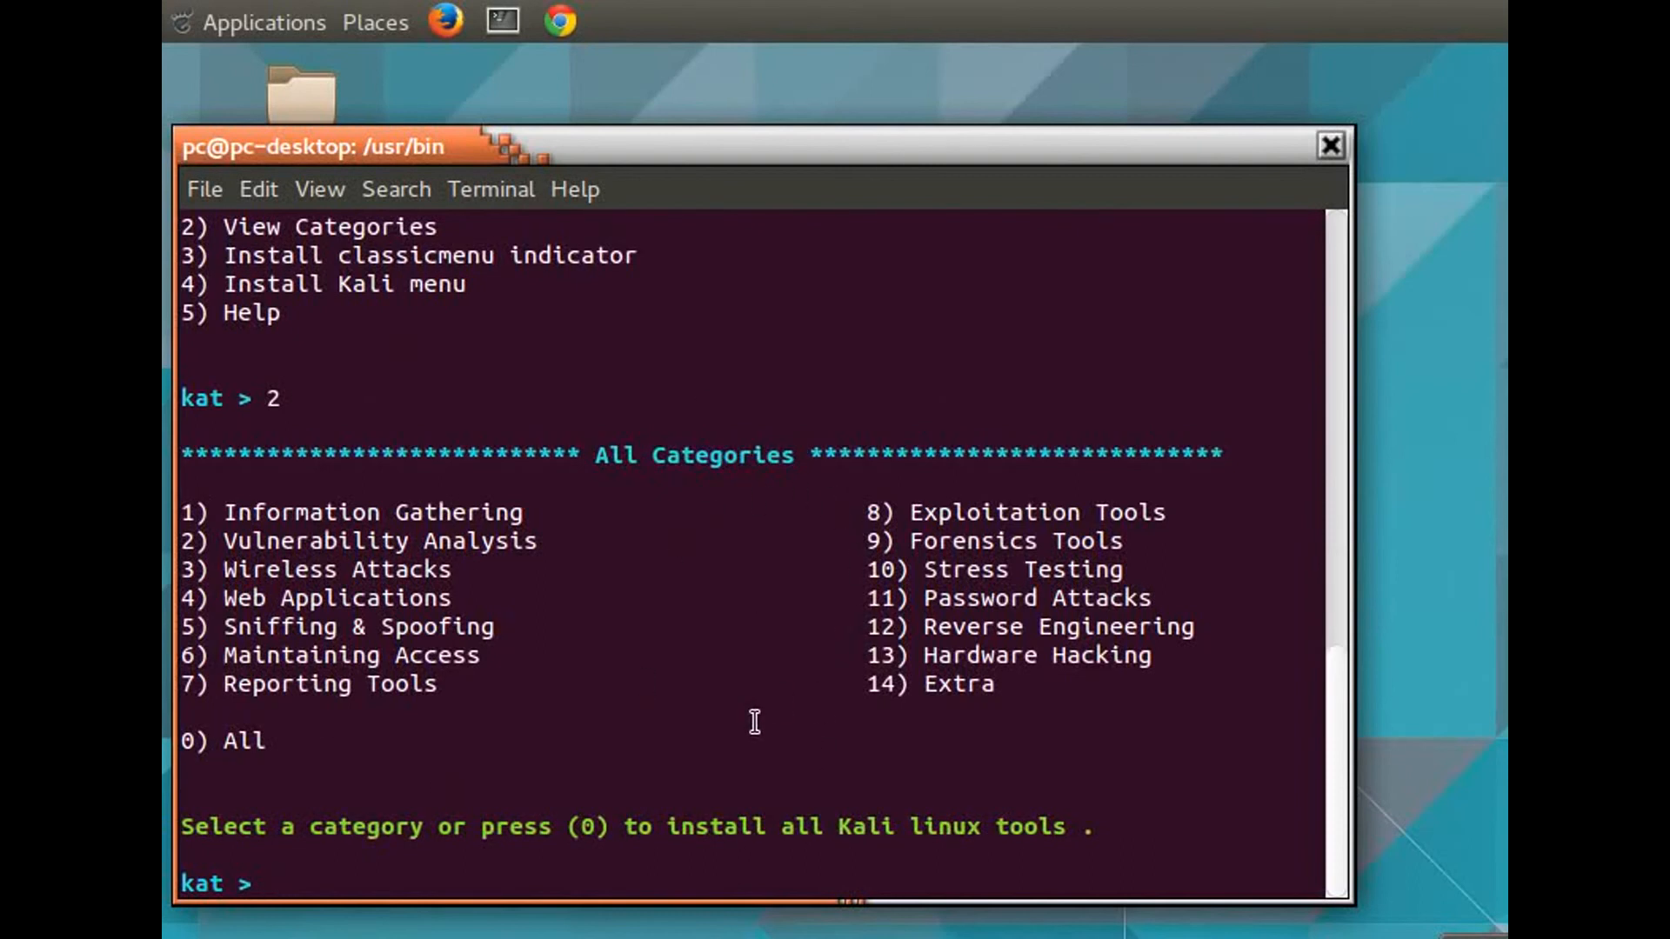
pyautogui.moveTo(162, 712)
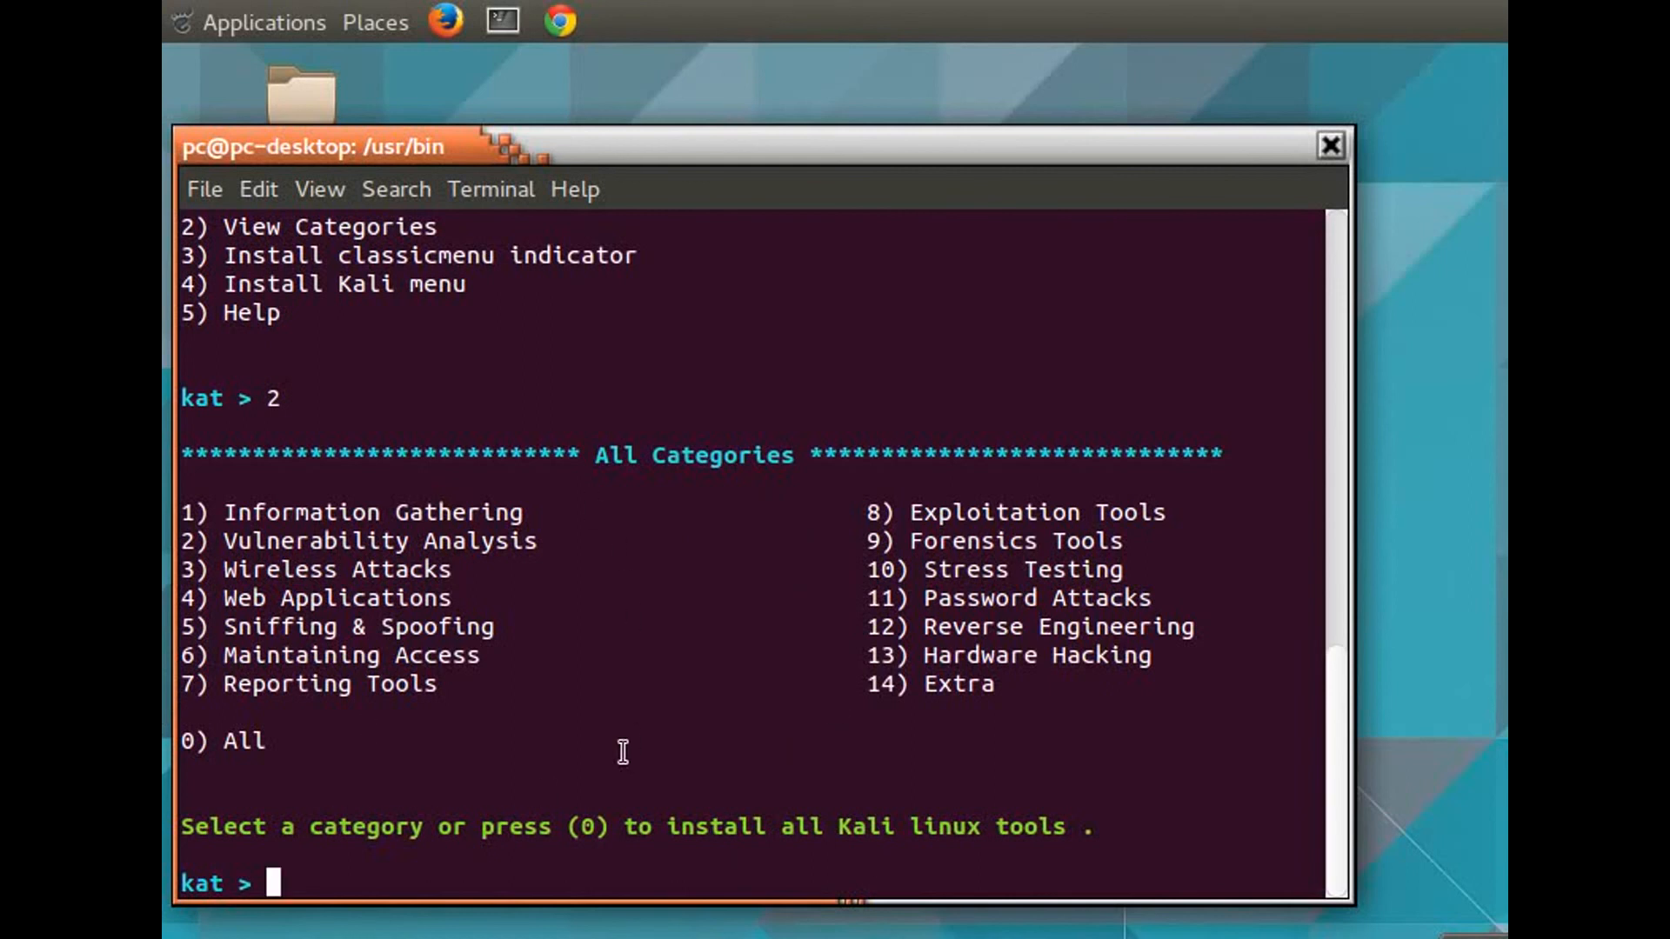
pyautogui.moveTo(733, 599)
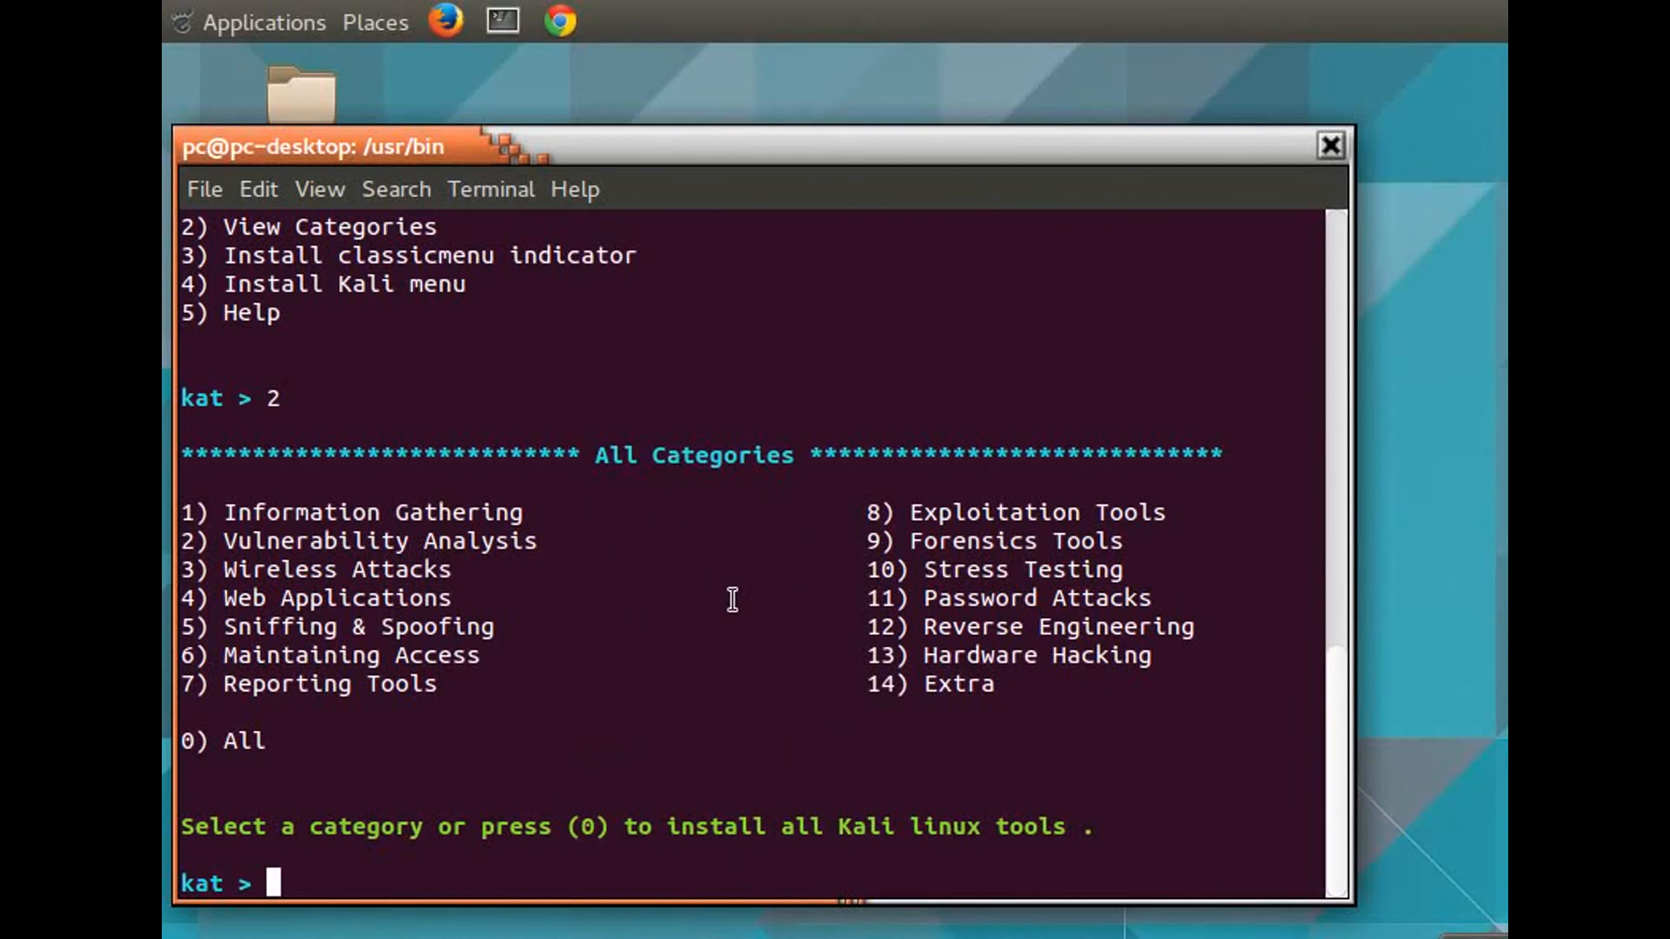
pyautogui.moveTo(555, 722)
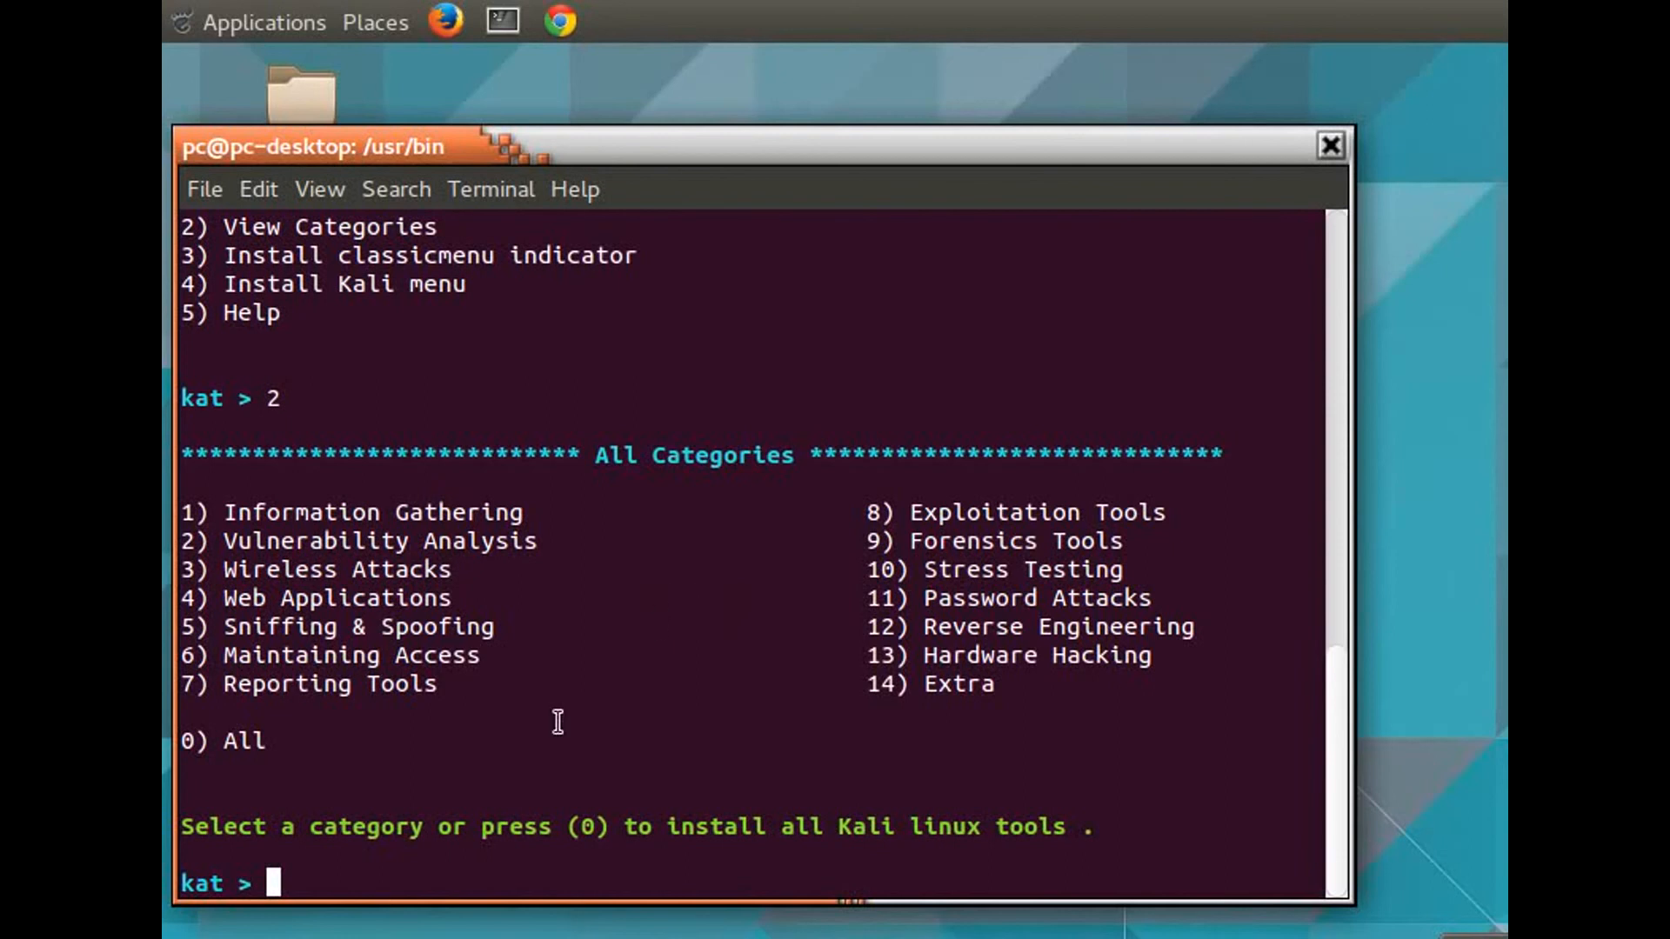
pyautogui.moveTo(653, 671)
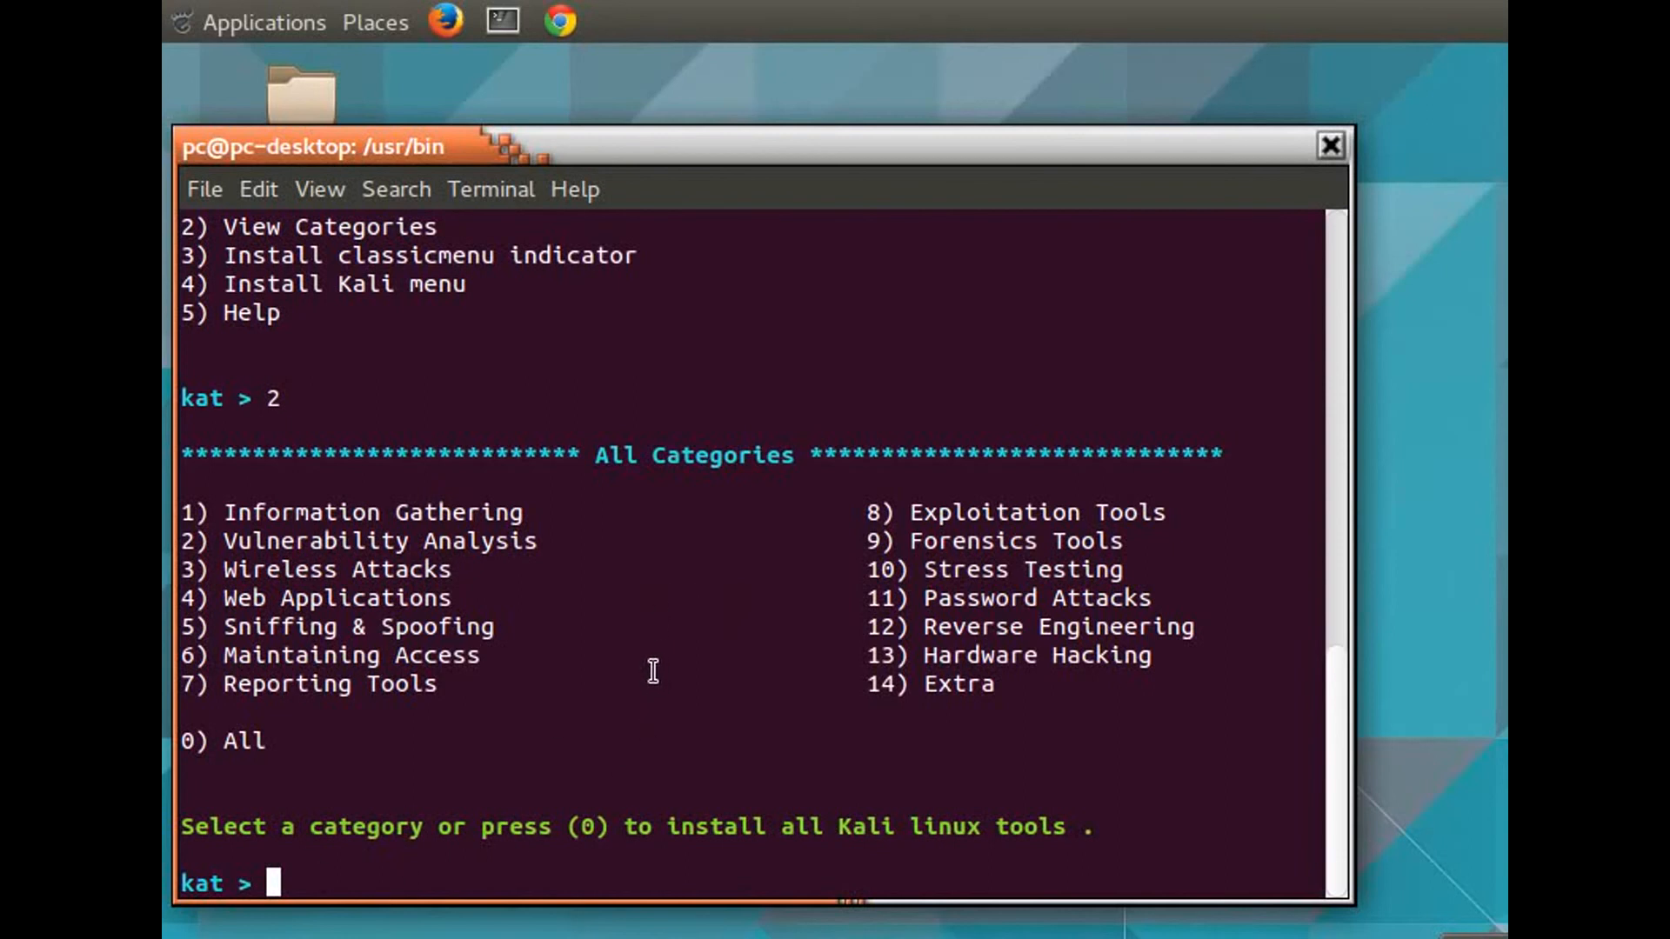